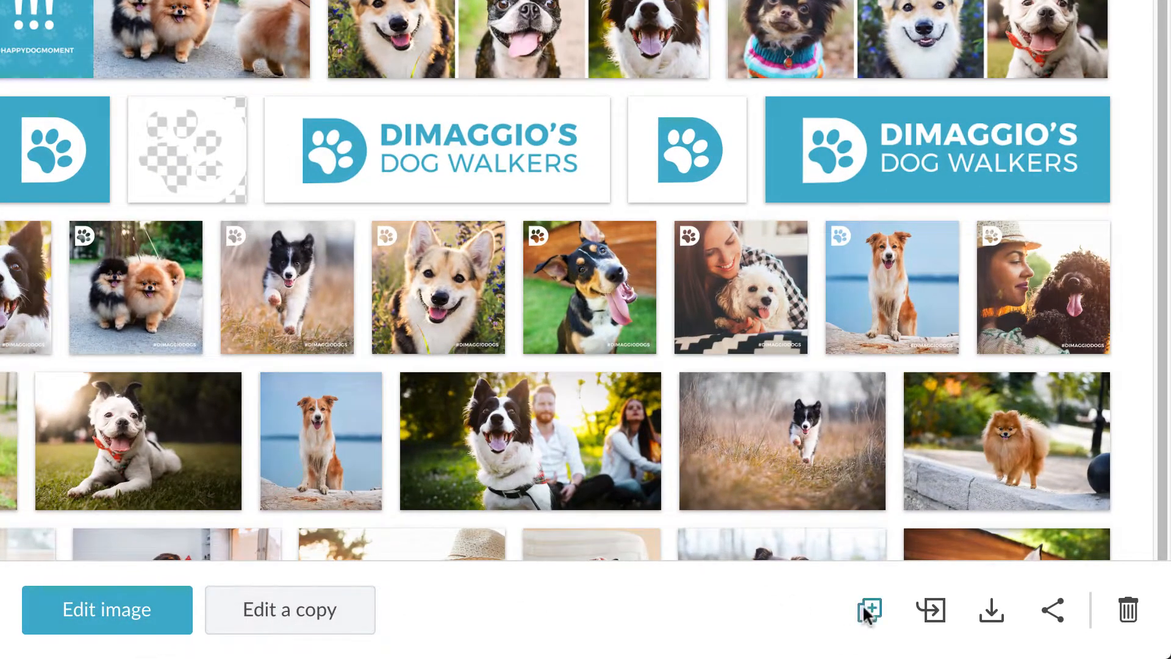
mouse_move(991, 608)
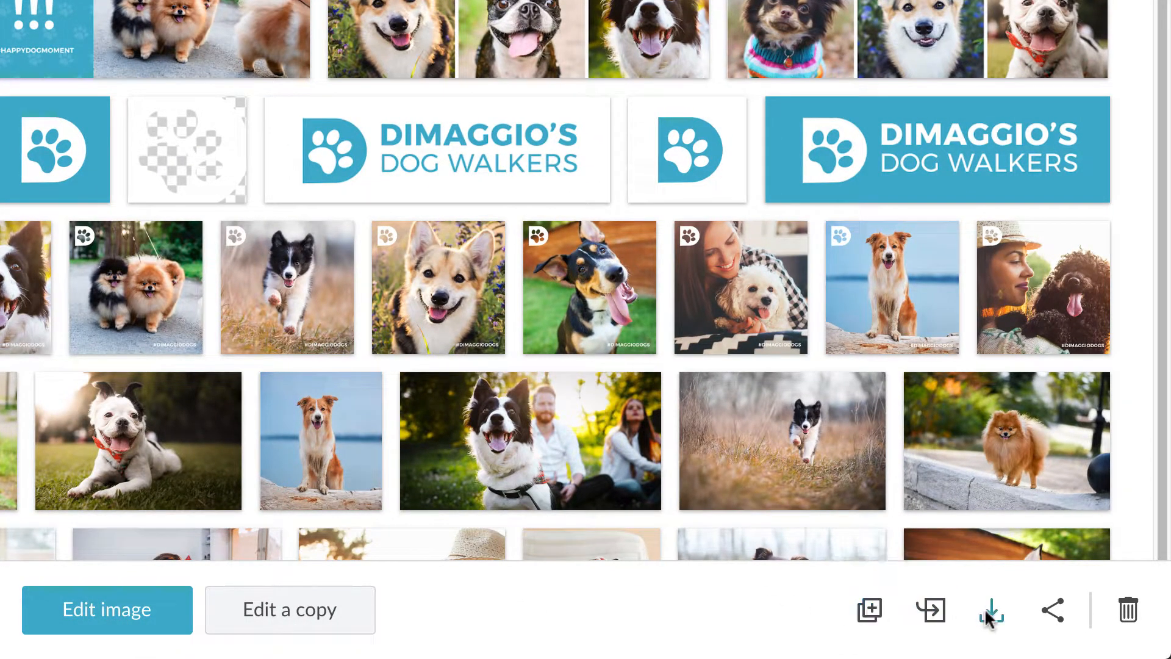
mouse_move(1128, 609)
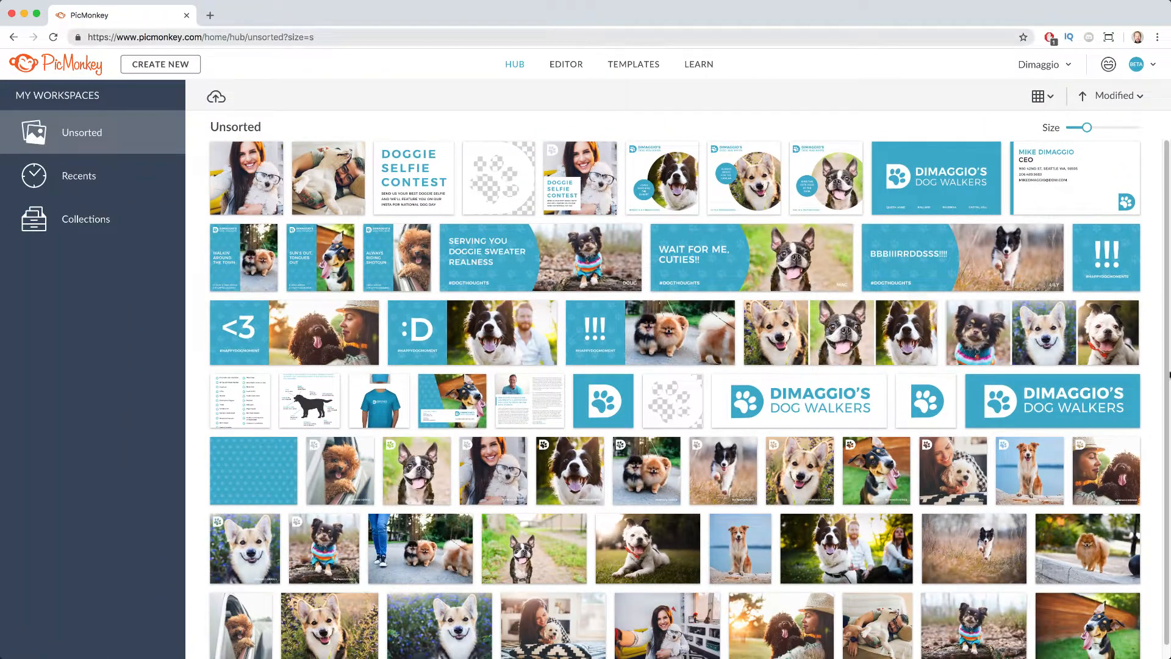
Switch the Hub's Unsorted assets from Gallery to List view, then to Slideshow view
click(1039, 96)
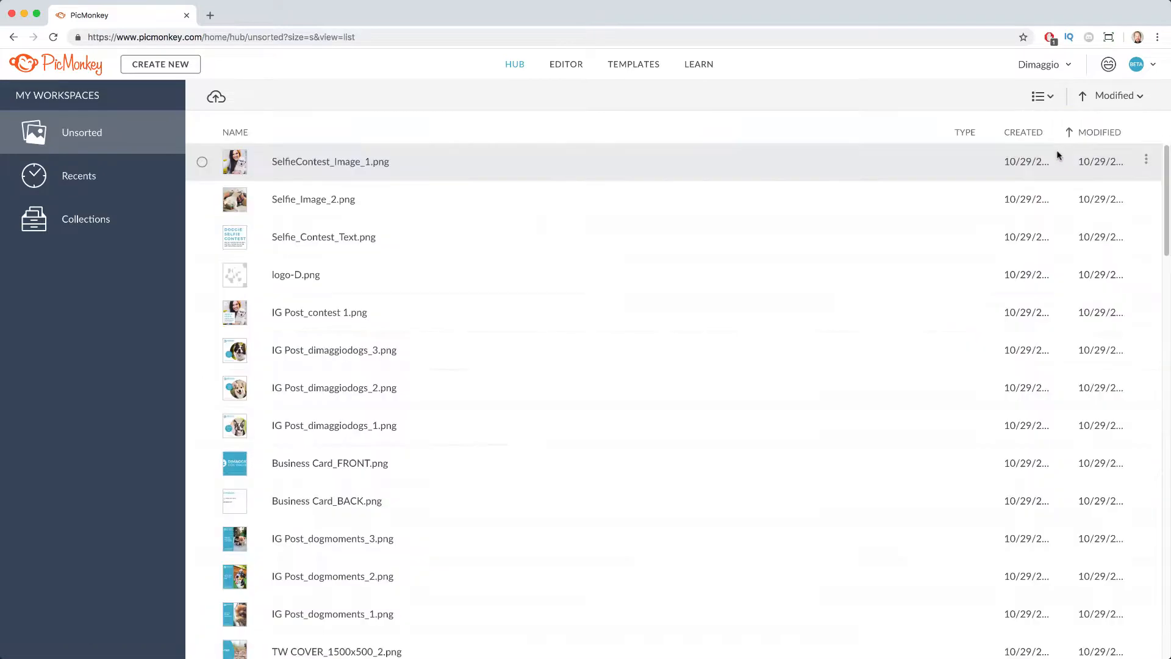
click(1037, 95)
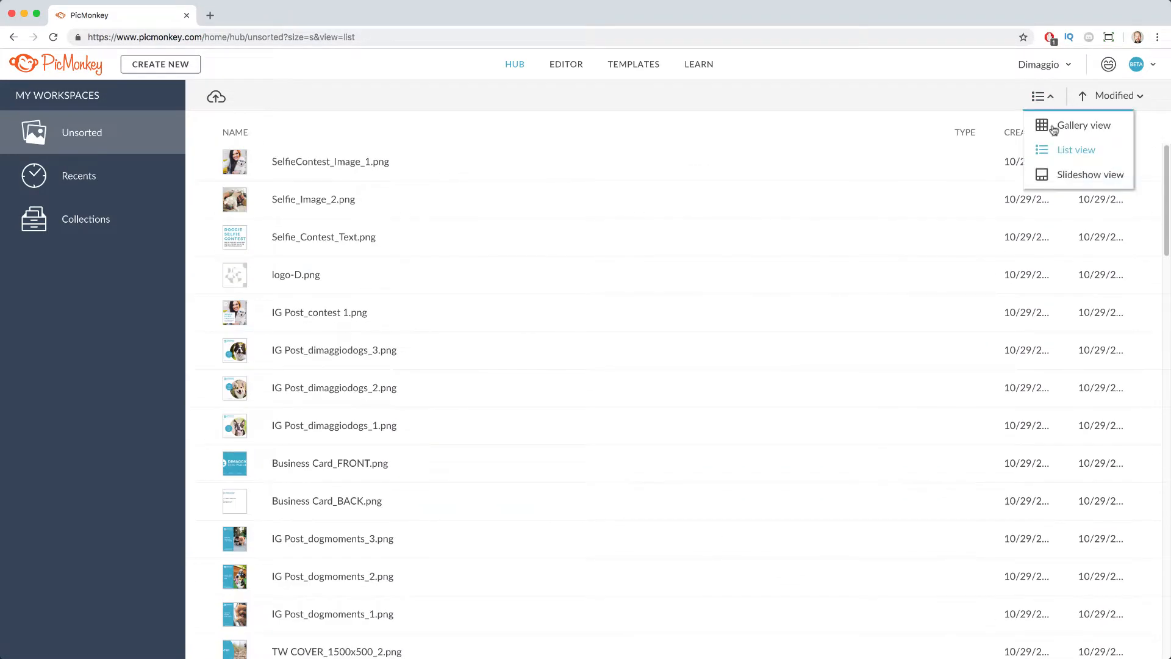
click(1086, 174)
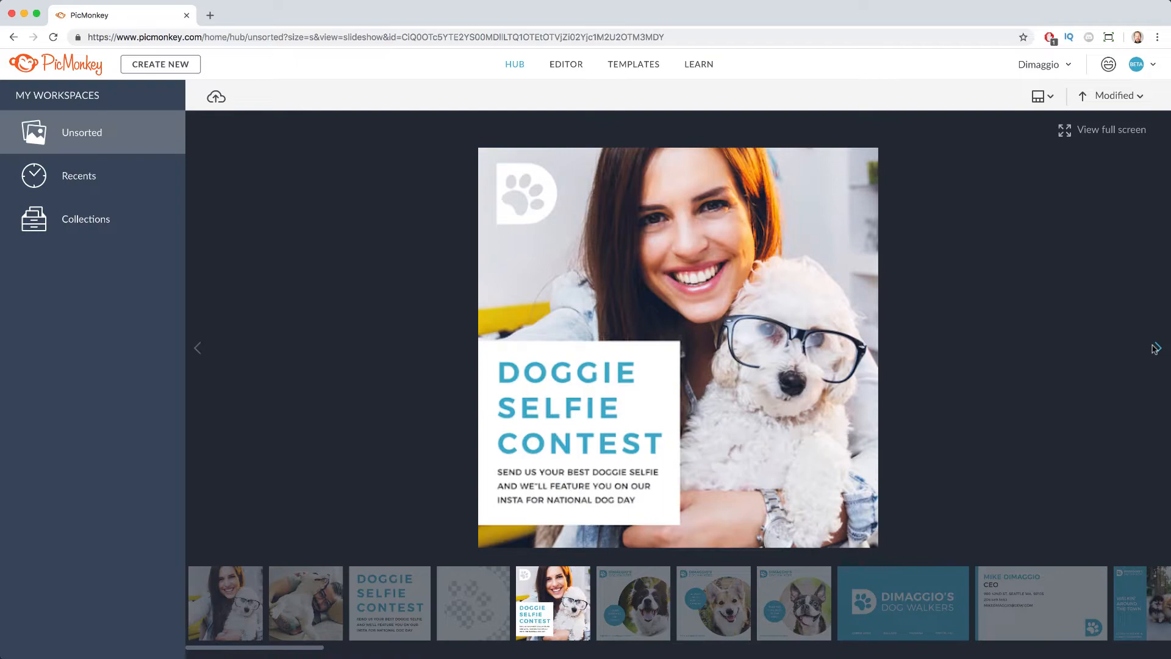
click(1038, 95)
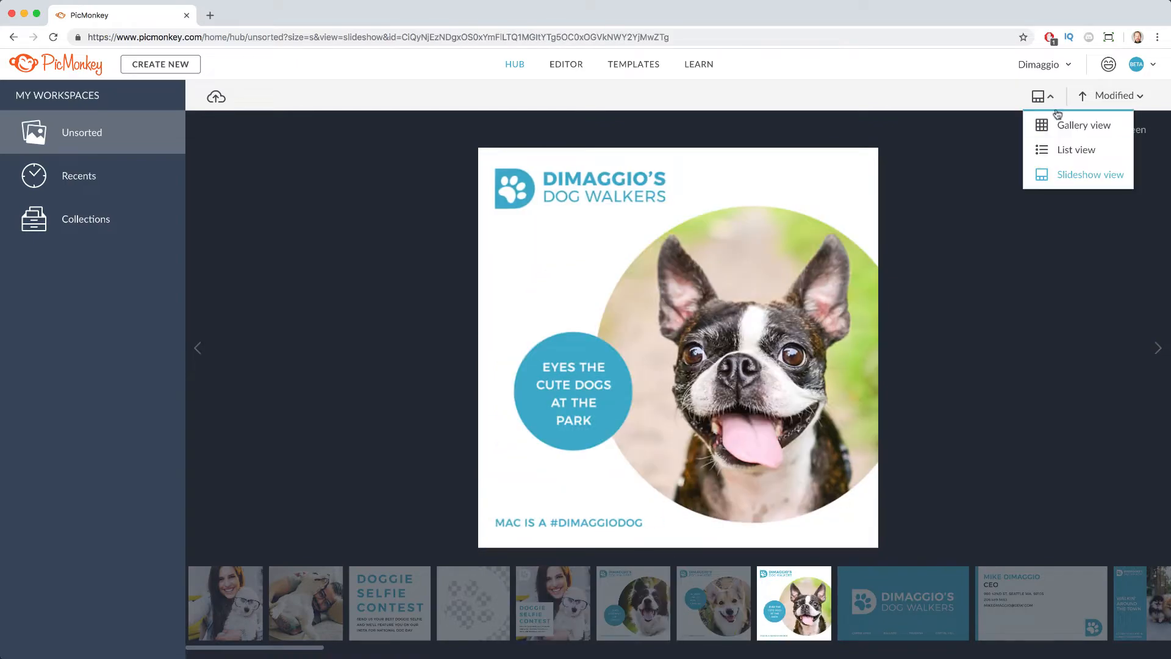
click(1082, 125)
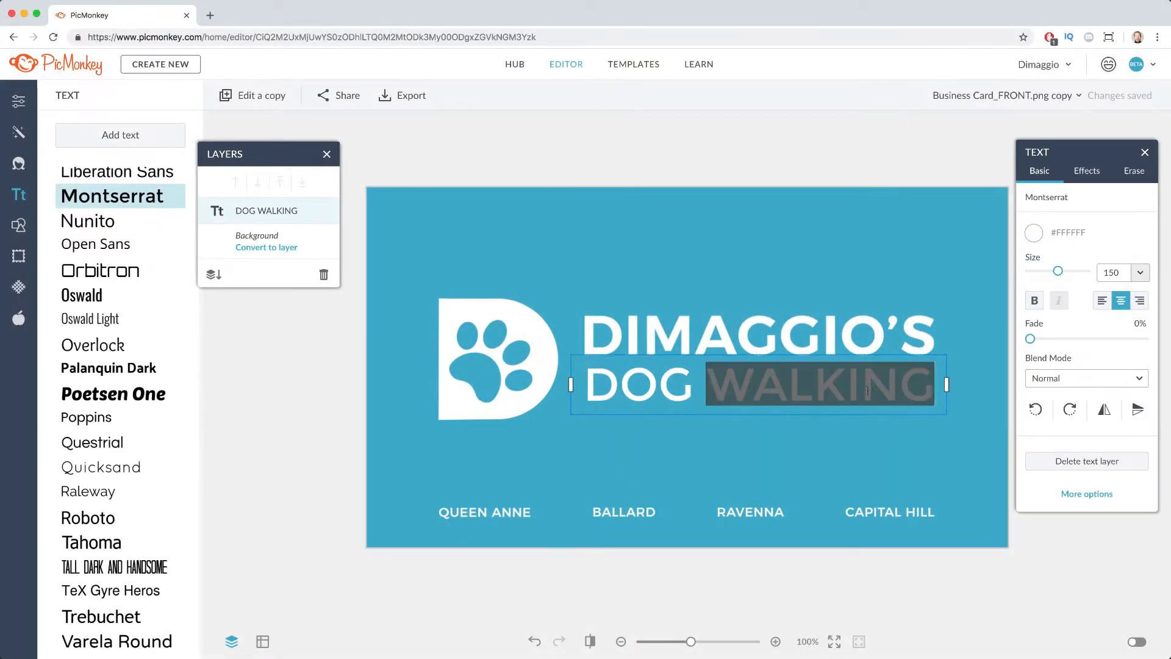
Change the card's tagline word WALKING to WALKERS, then start a new project
text(WALKERS)
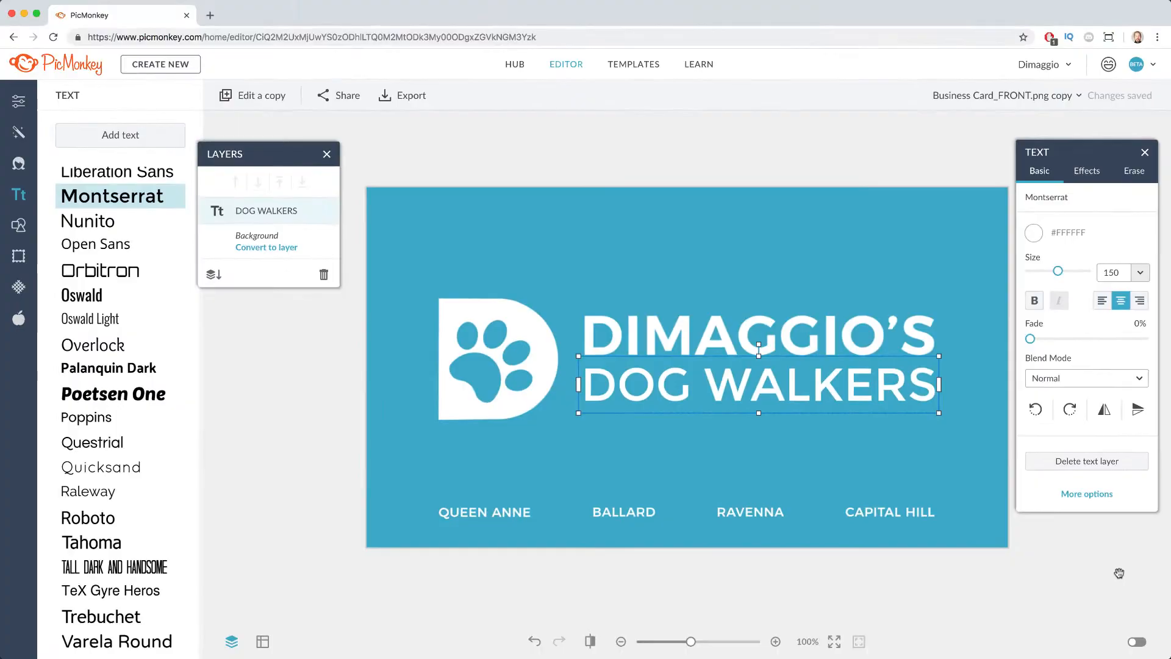
click(159, 63)
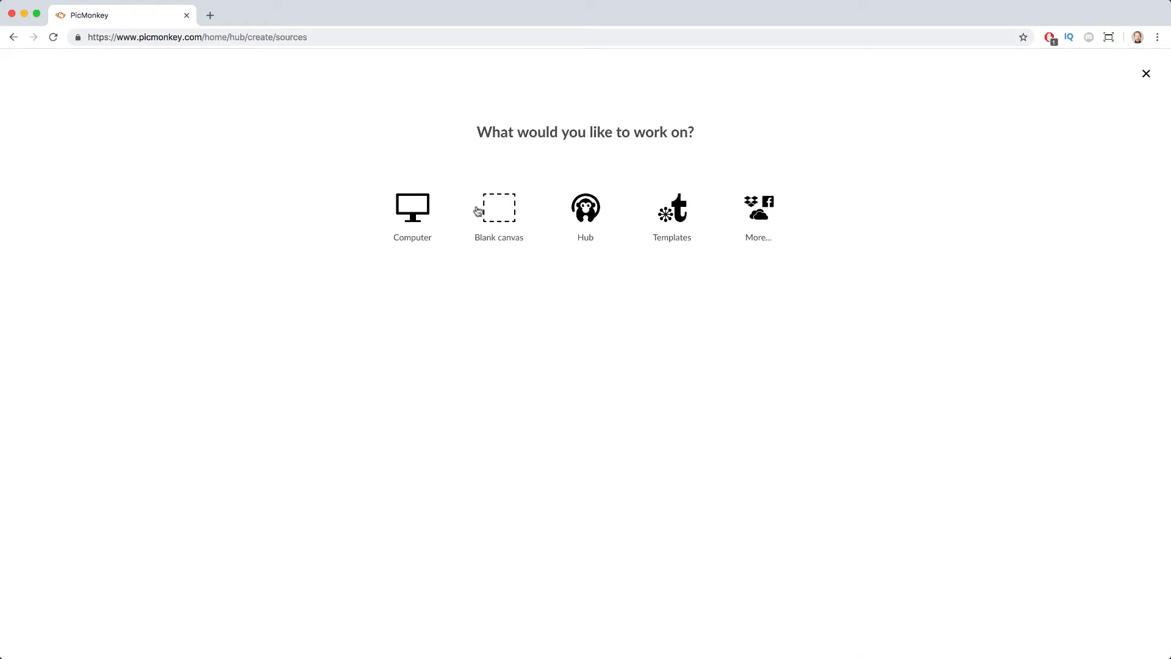
Create a new 2000 by 2000 pixel blank canvas
click(499, 217)
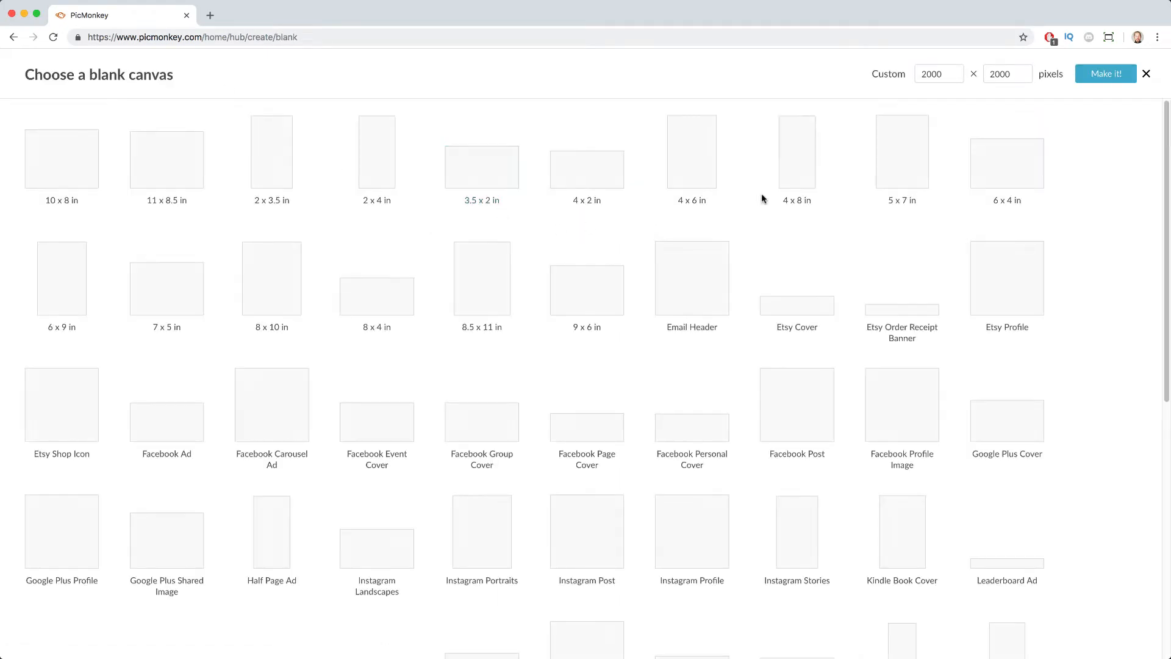
click(1105, 73)
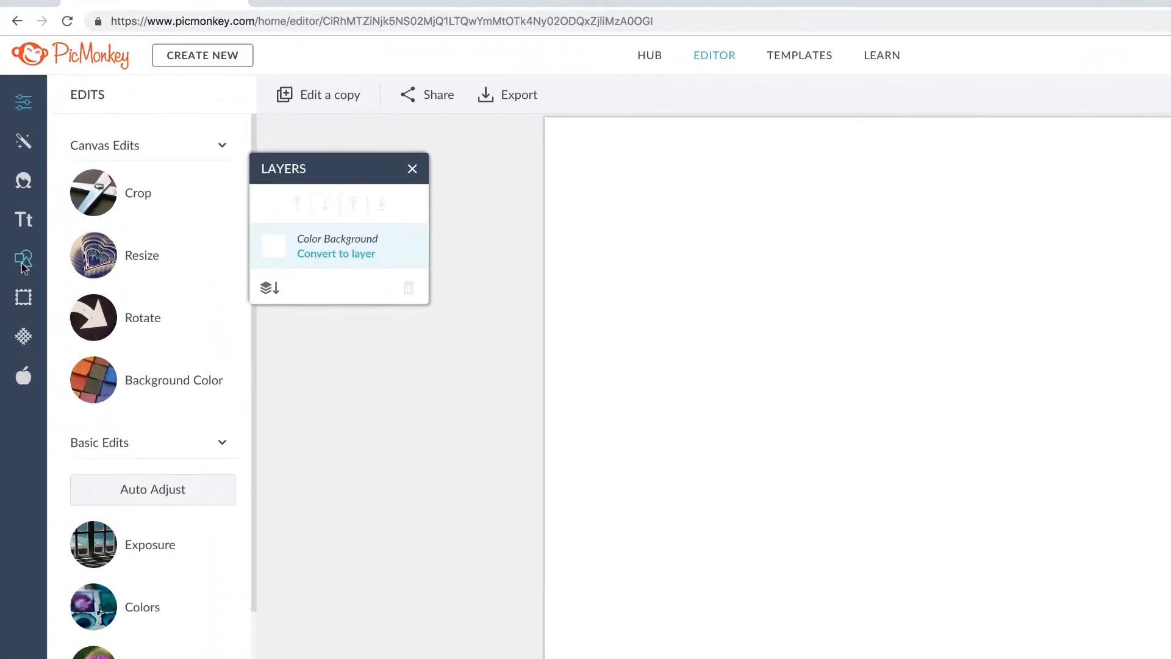
Place the DIMAGGIO'S DOG WALKERS logo from the Hub onto the canvas as a graphic
click(23, 259)
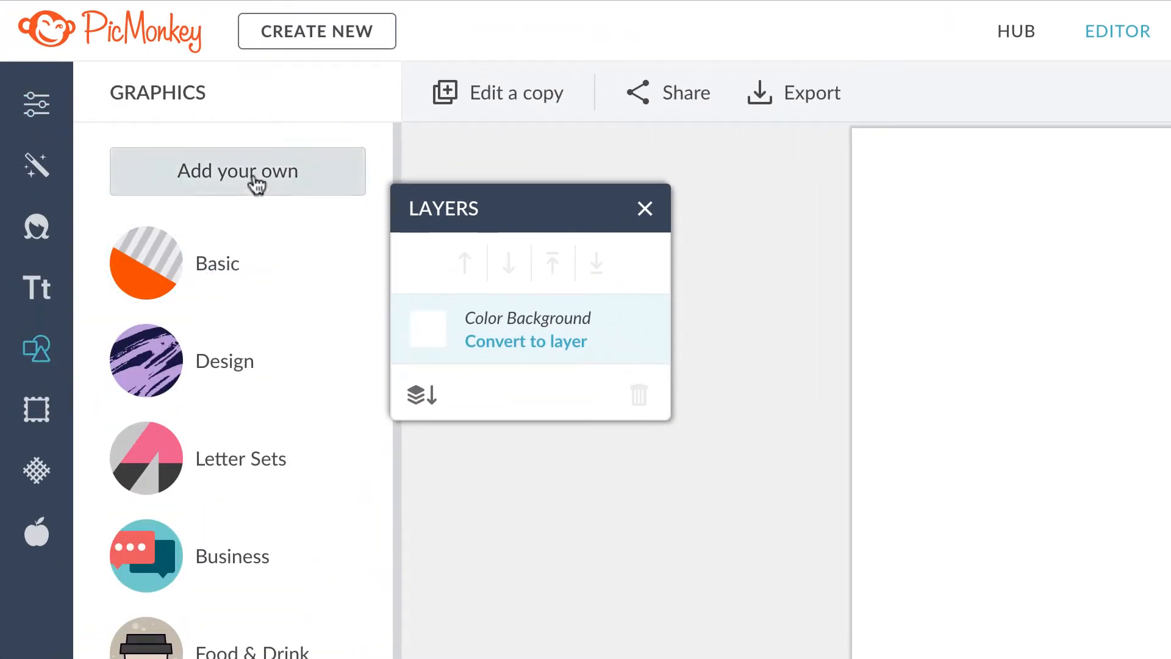
click(238, 171)
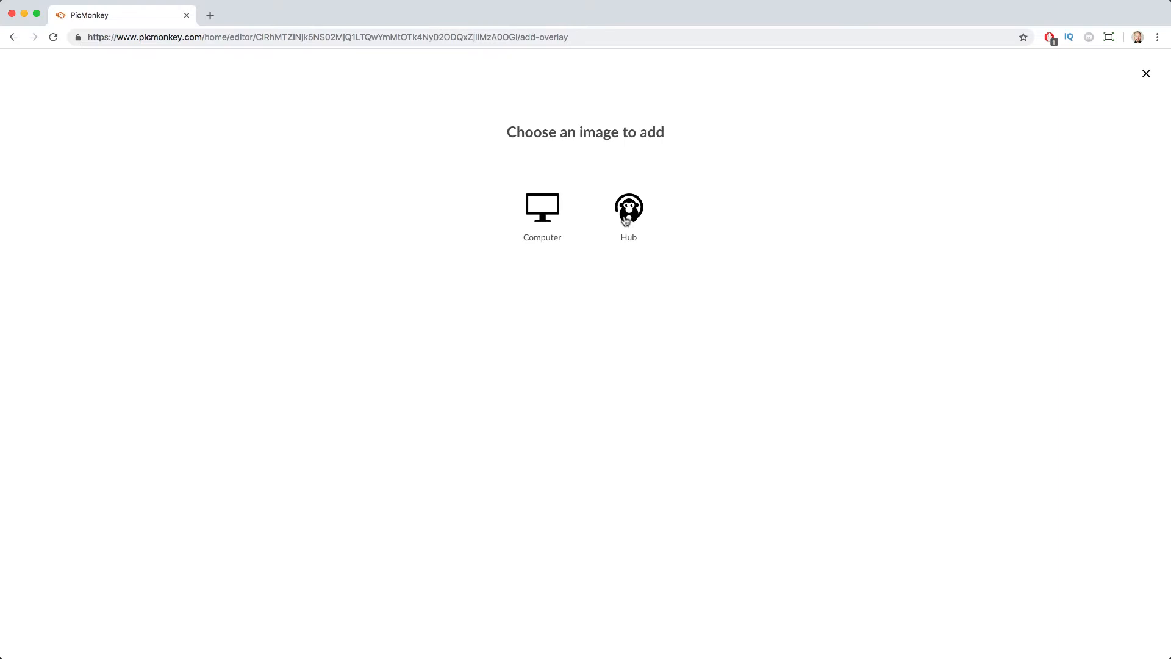
click(628, 208)
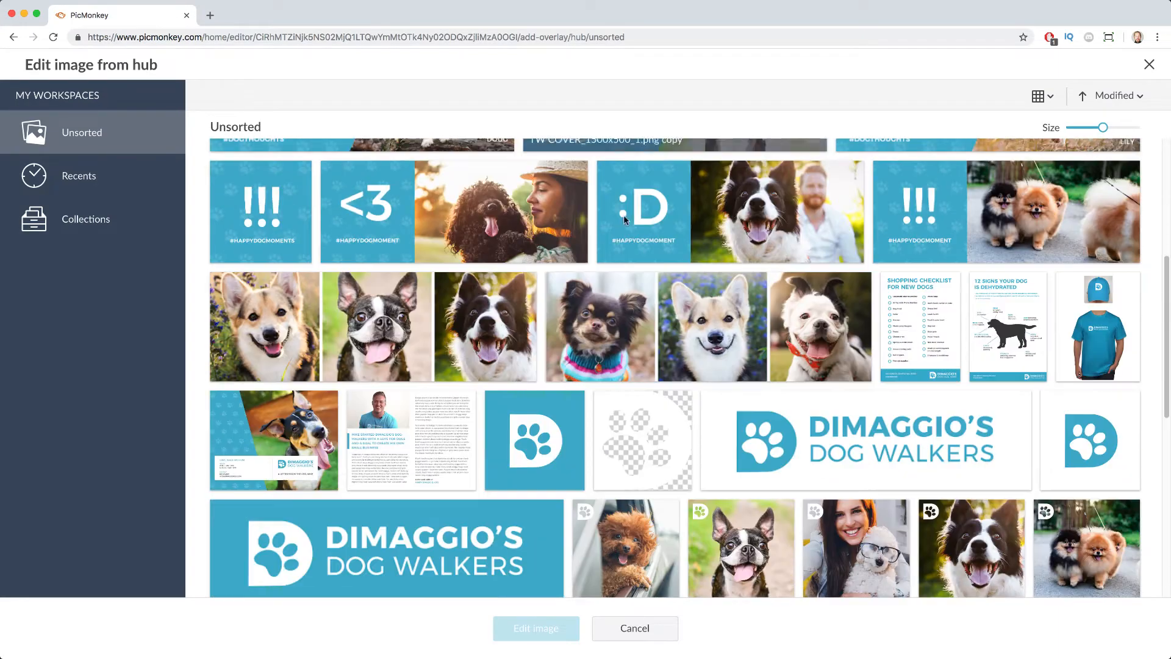
click(535, 627)
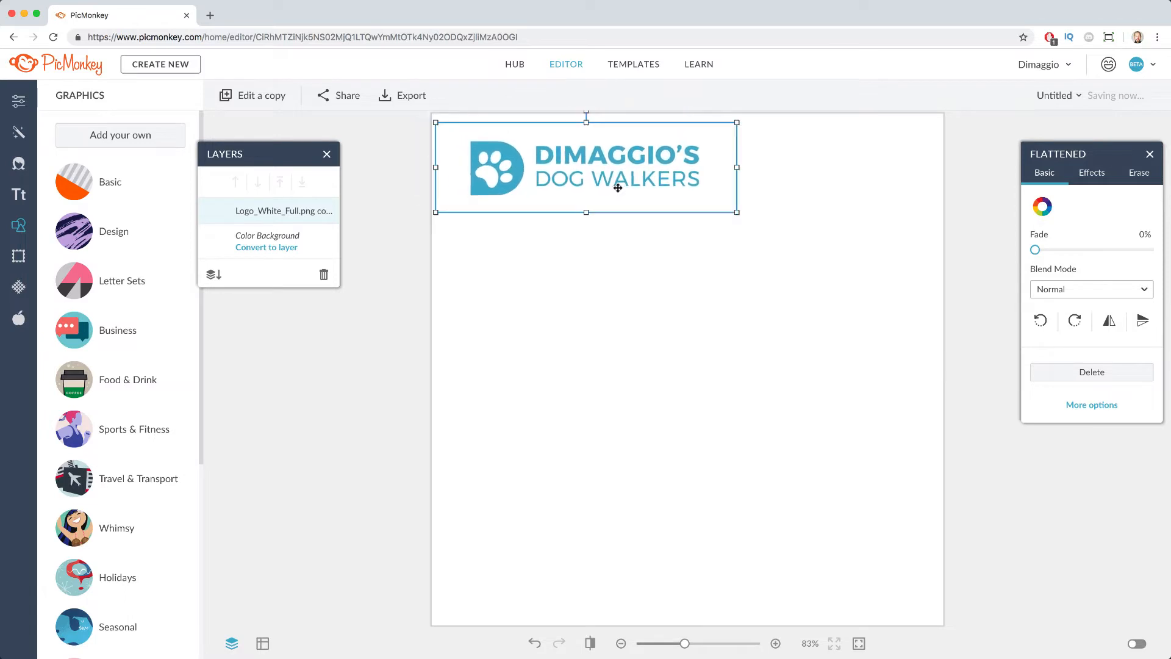
click(581, 253)
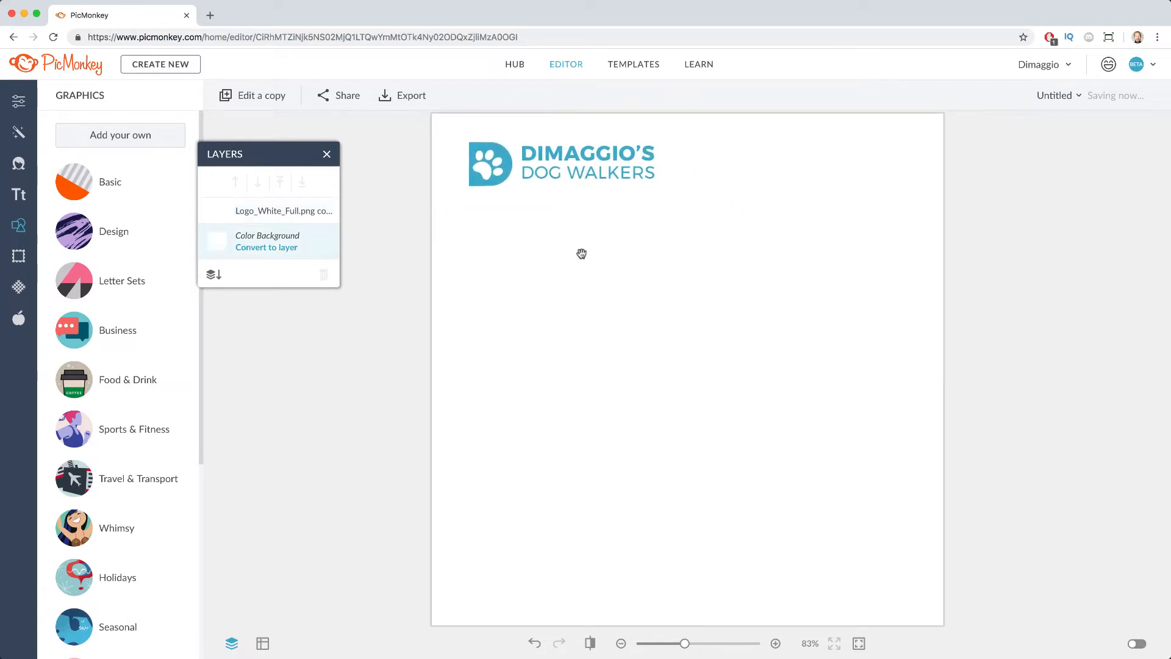
click(110, 182)
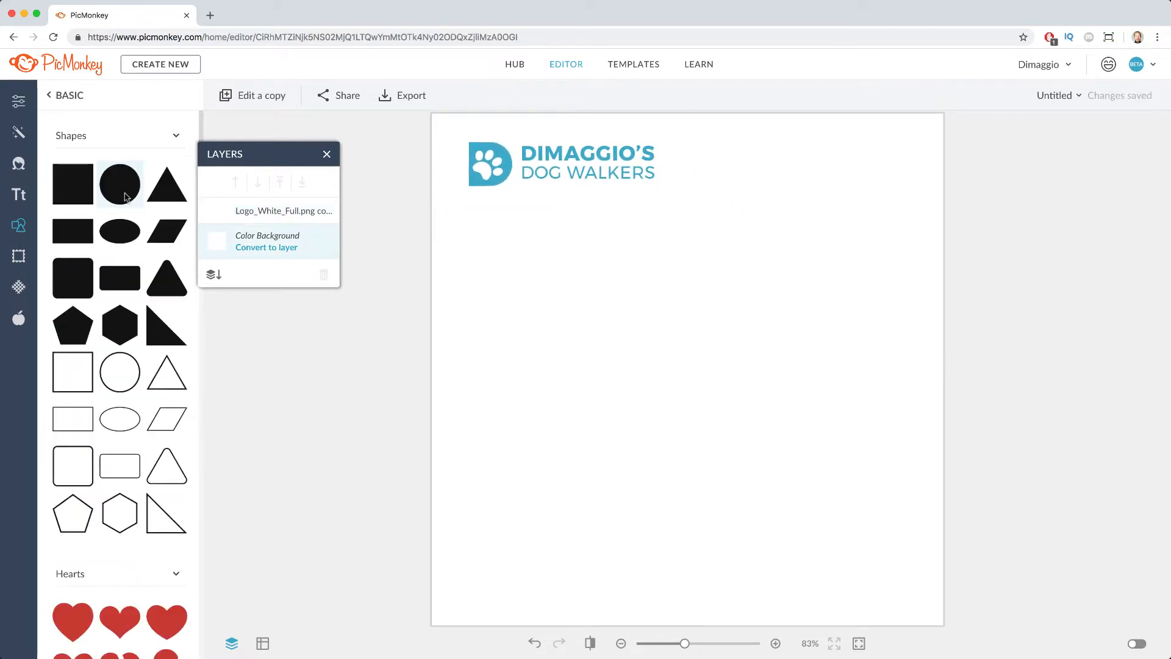
Add a solid circle, duplicate it as a smaller blue circle, and start adding a custom texture
click(118, 184)
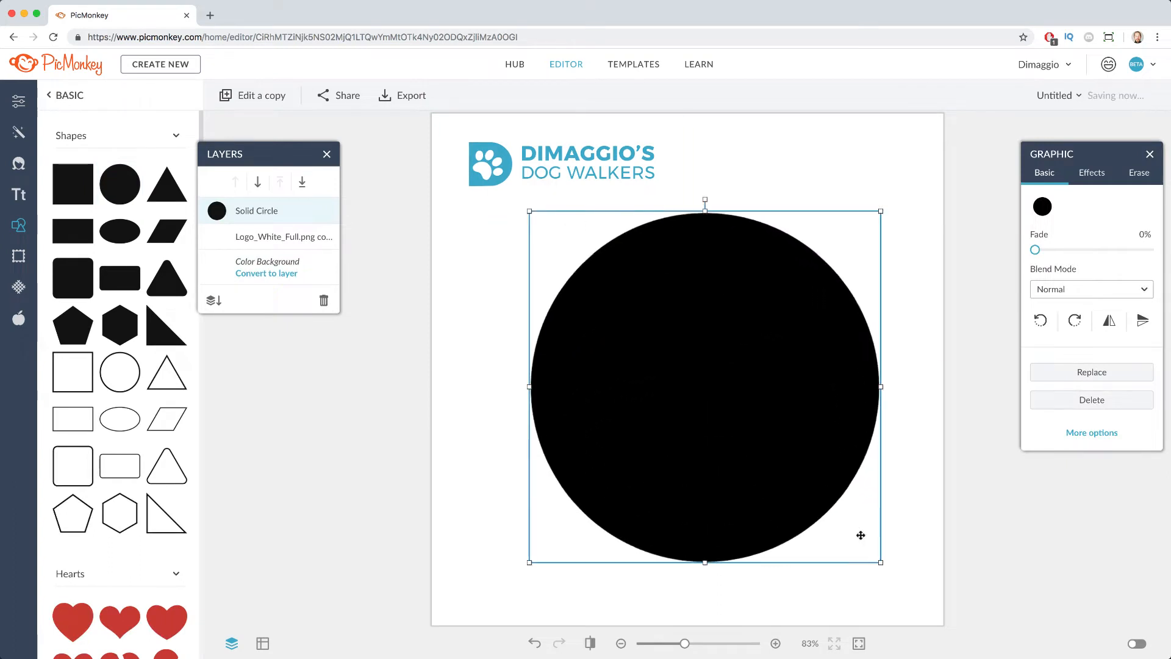
click(119, 184)
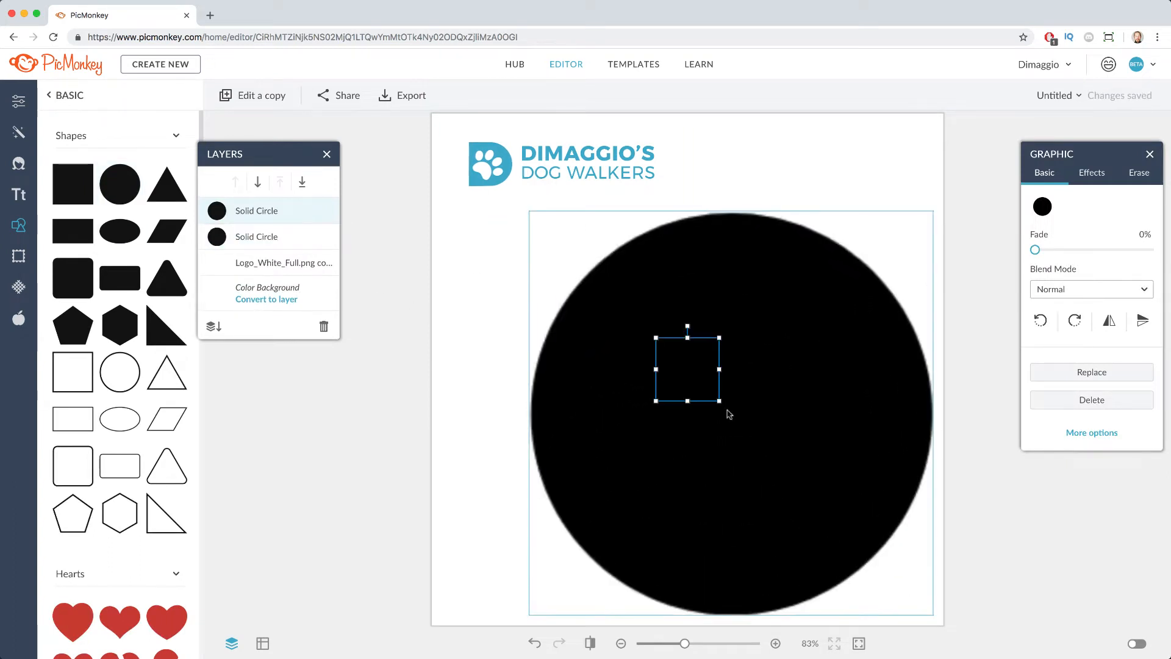
click(1042, 208)
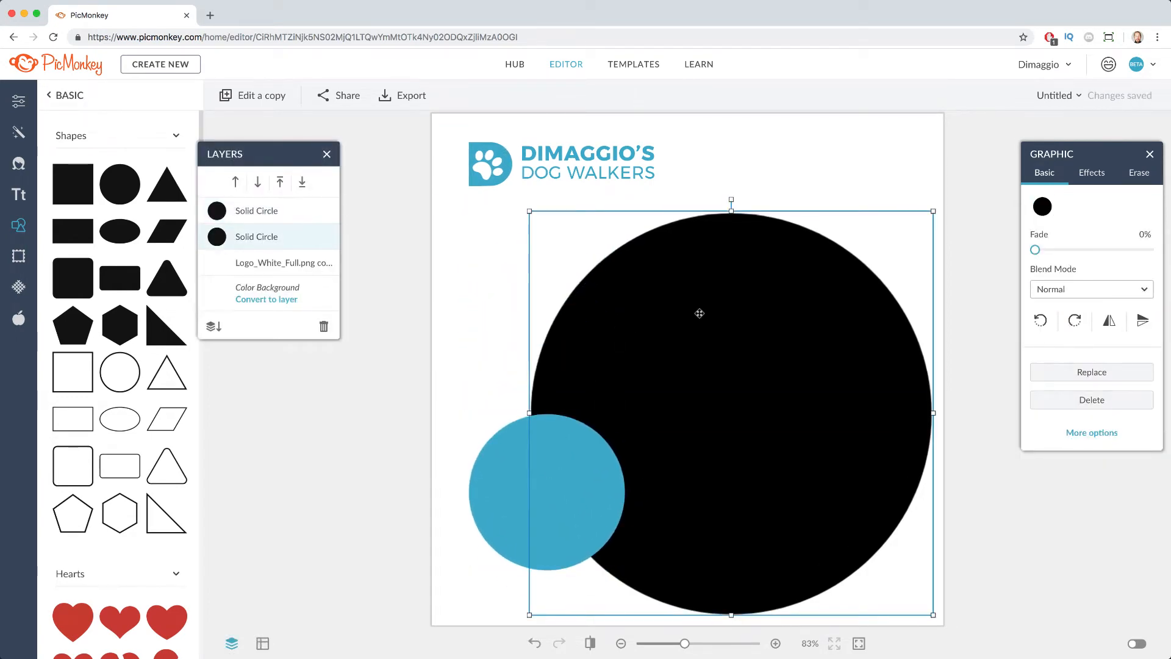
click(18, 286)
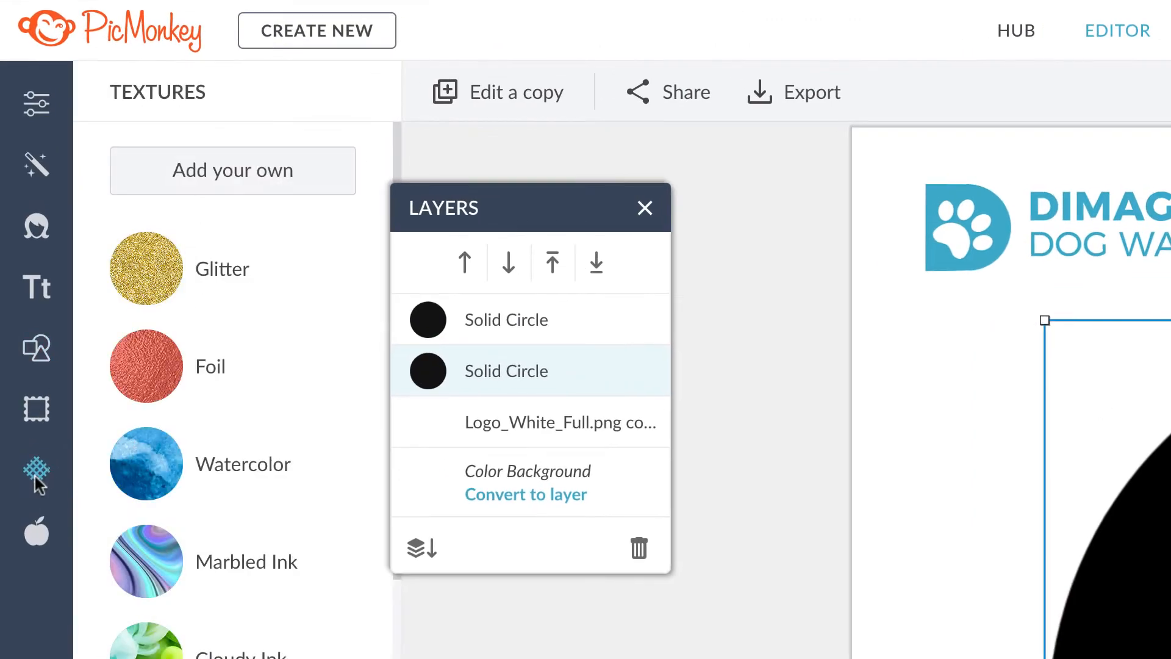
click(231, 171)
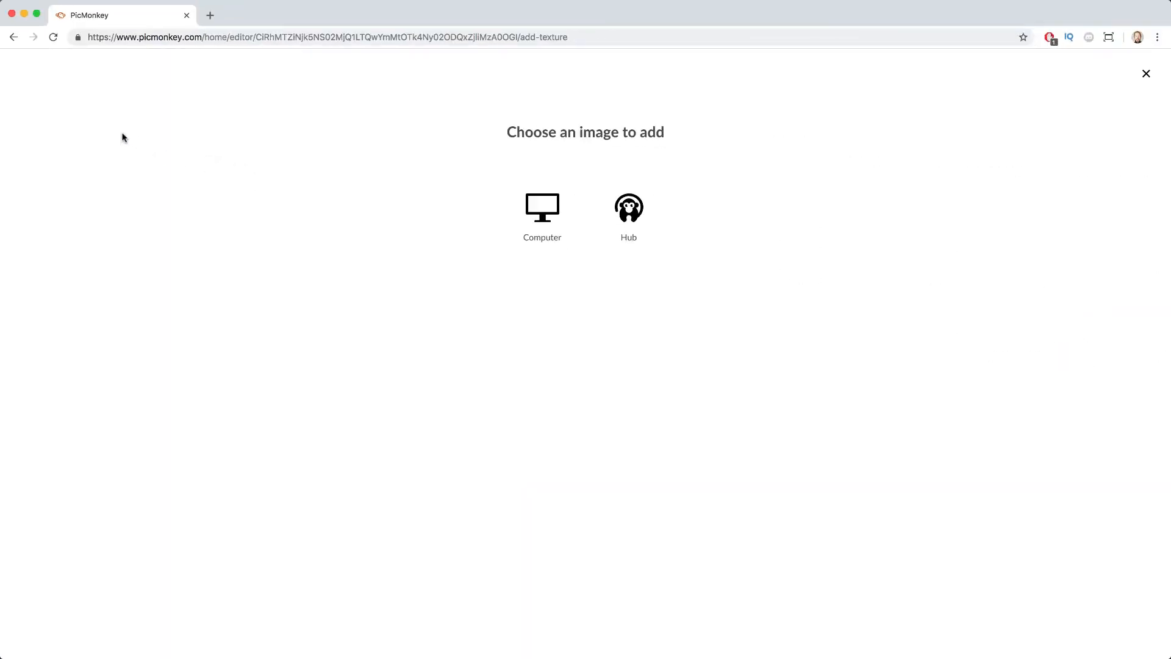
Fill the large circle with the smiling corgi photo from the Hub as its texture
click(628, 207)
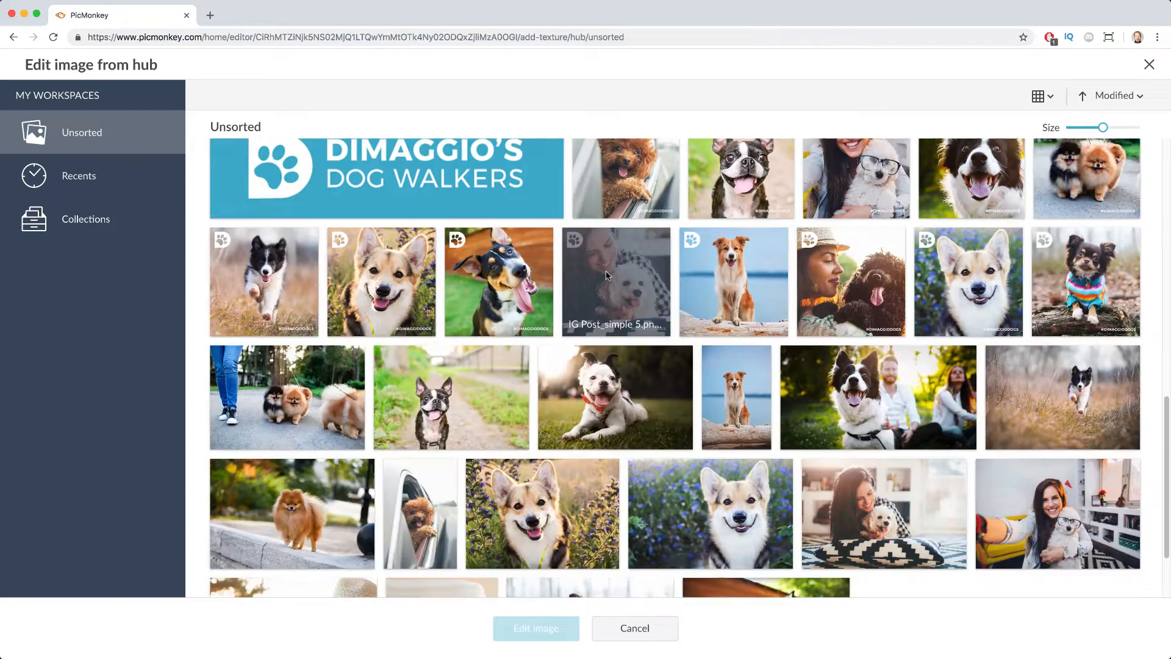
scroll(down, 3)
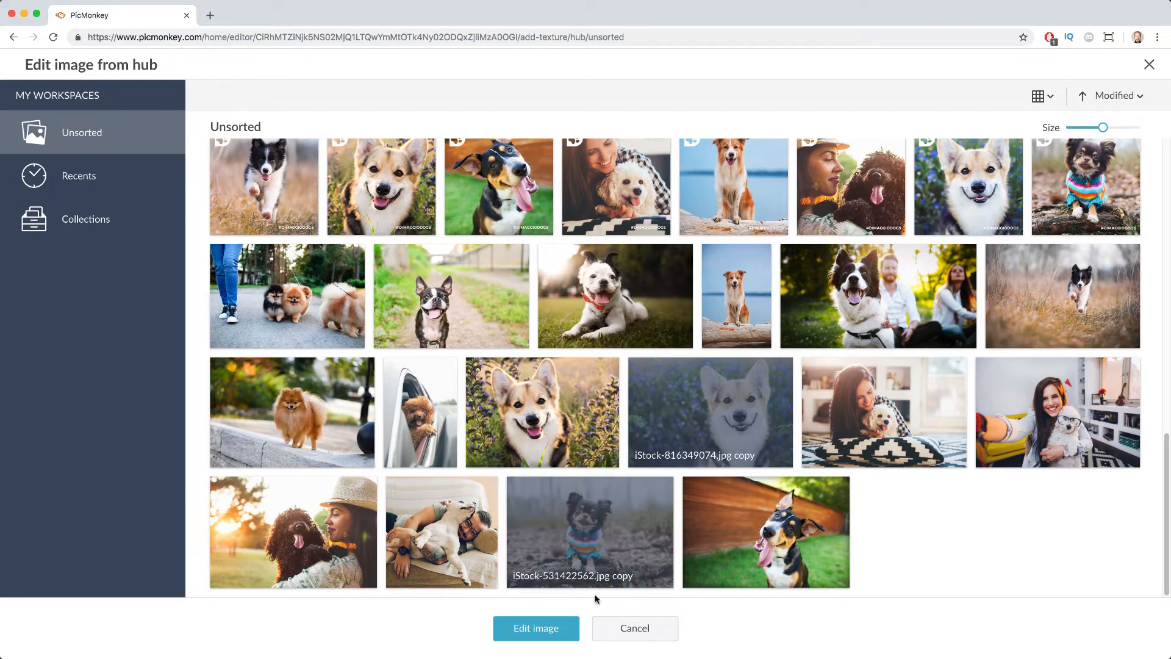
click(534, 627)
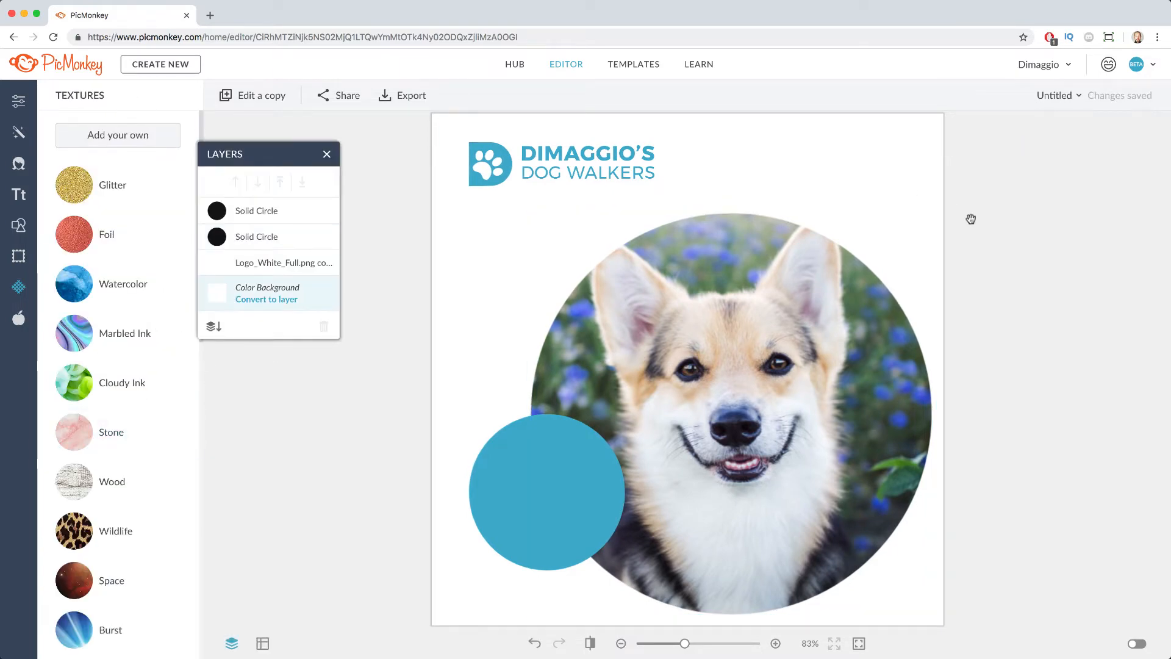
click(515, 64)
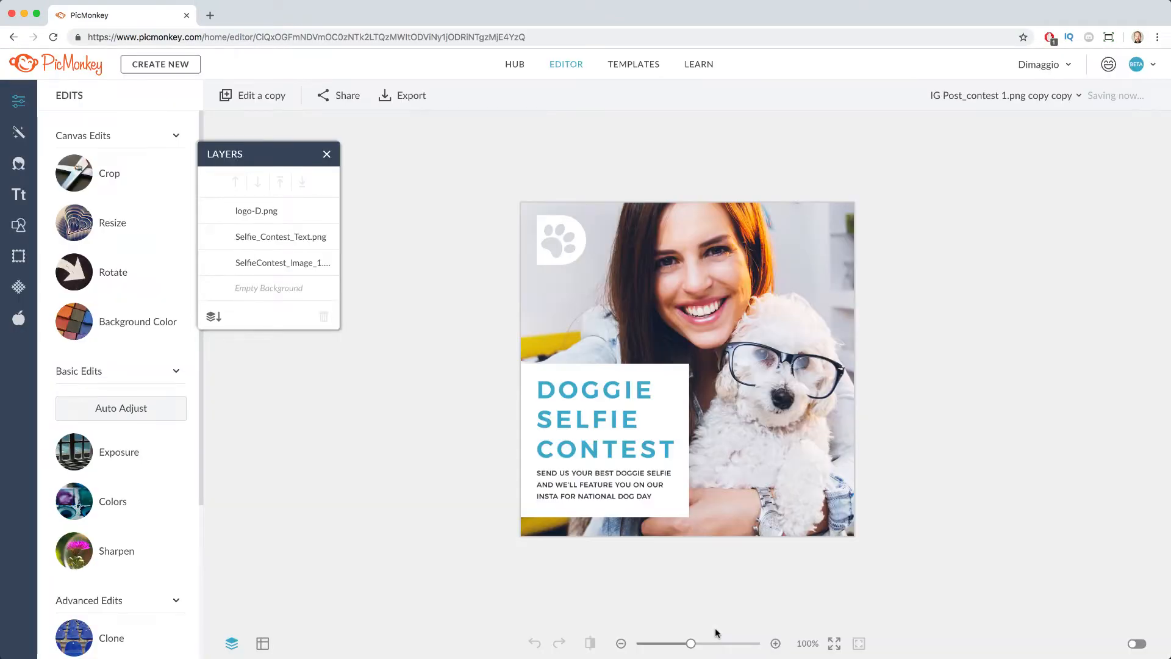
Add the Selfie_Image_2.png man-hugging-a-dog photo from the Hub to the post
click(256, 211)
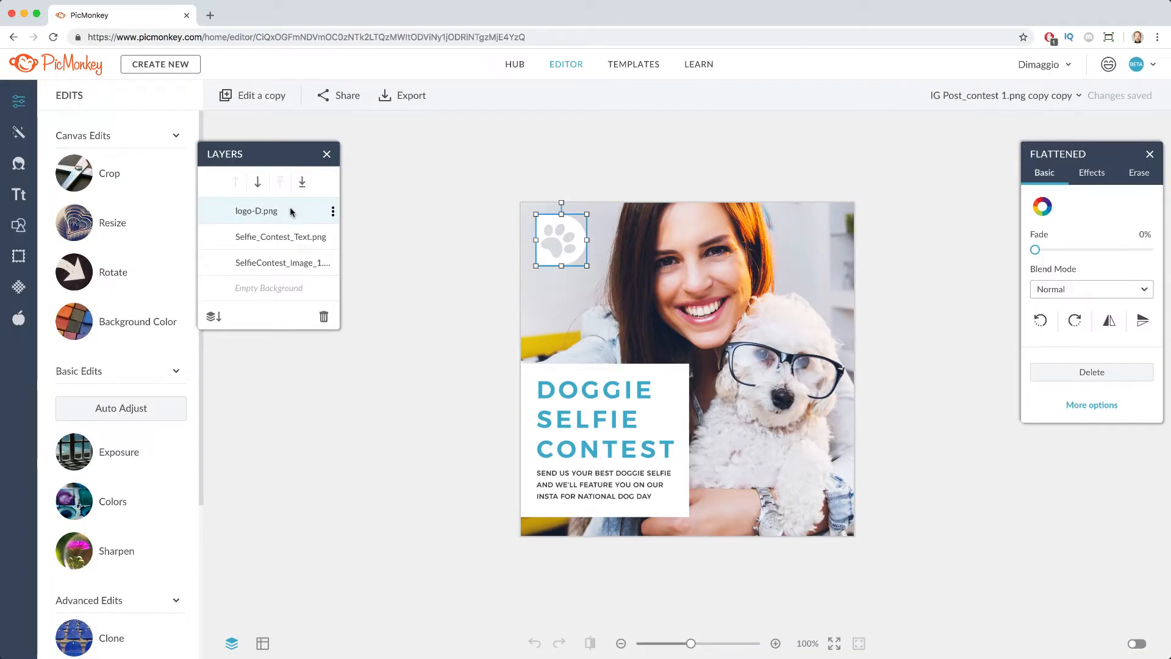
click(282, 262)
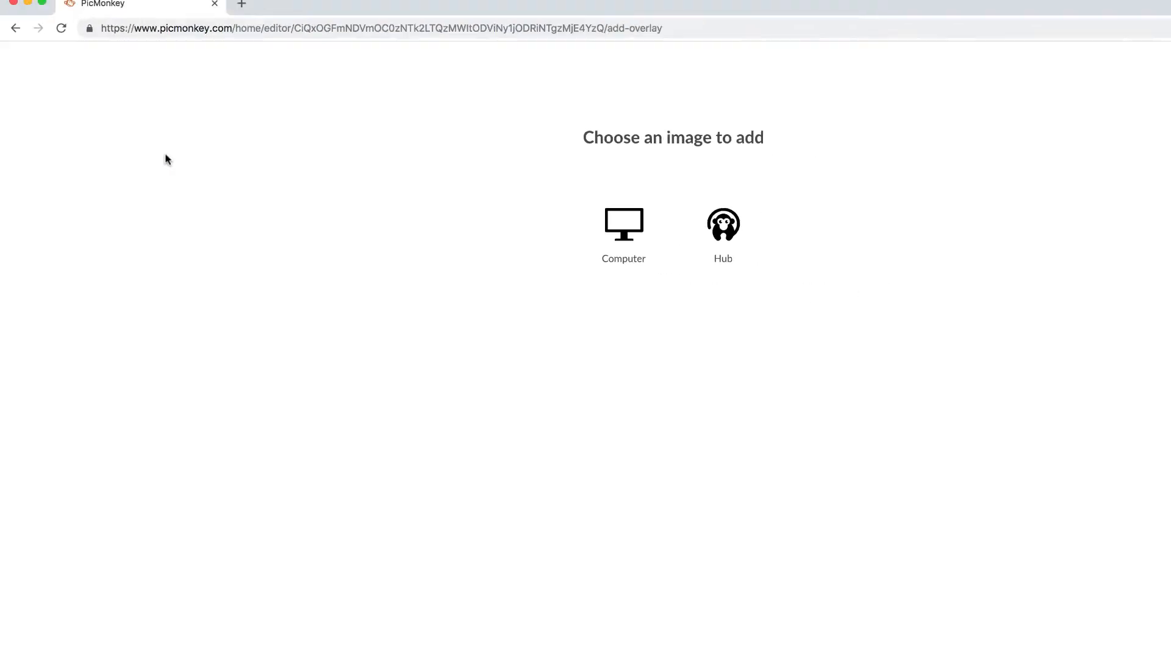
click(722, 223)
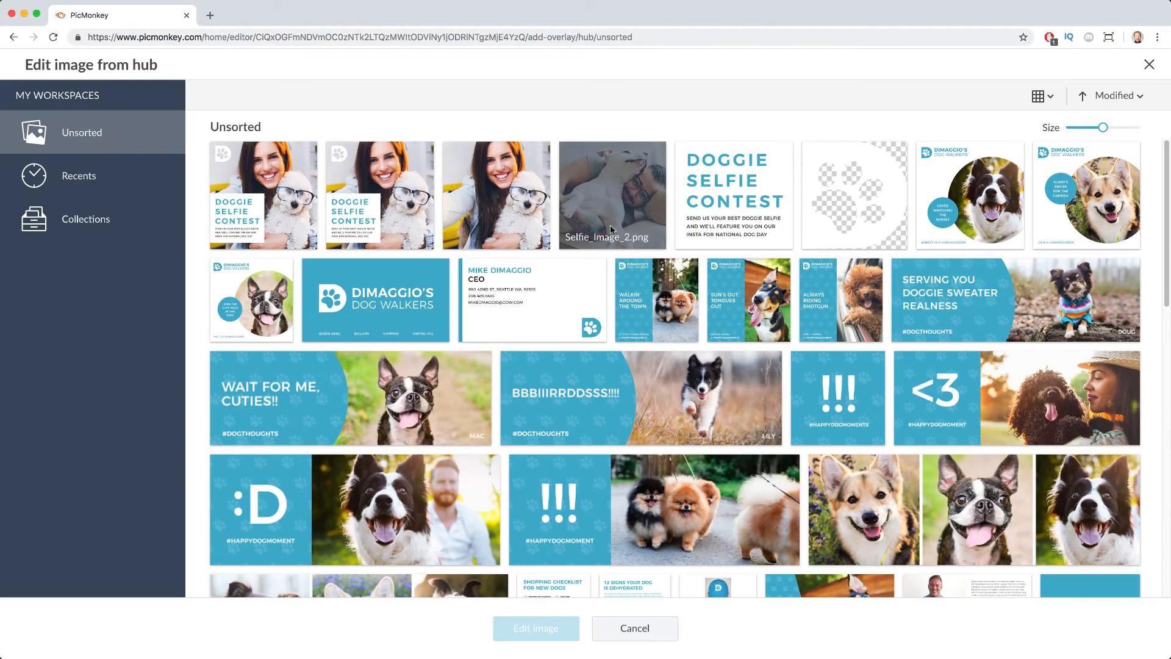
click(643, 398)
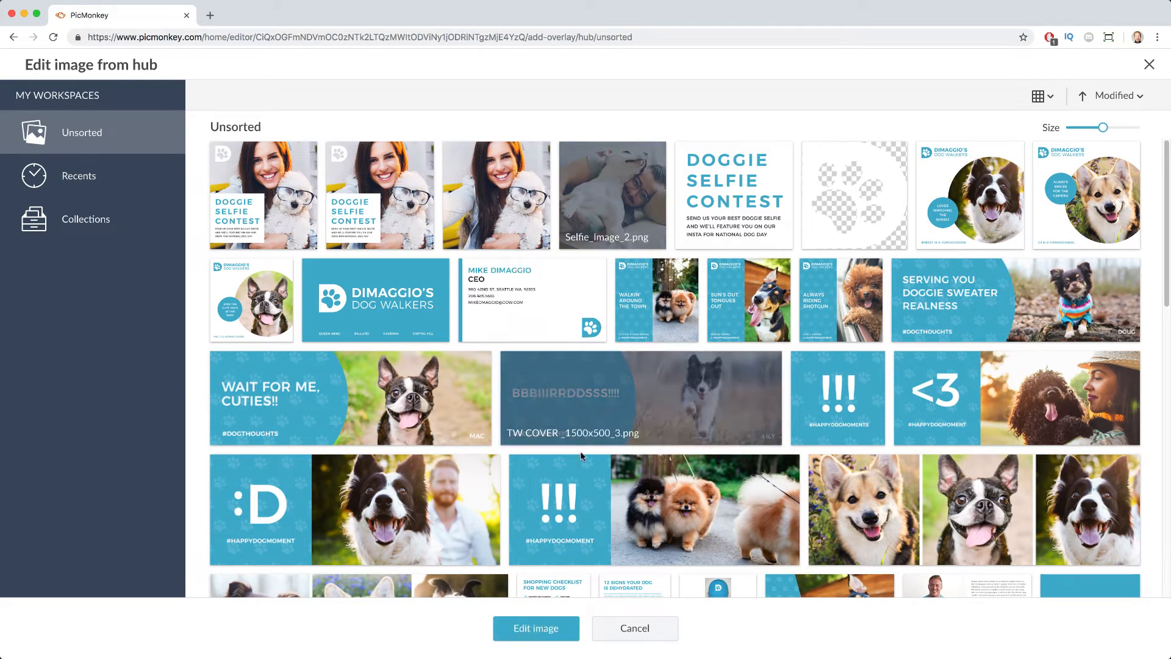
click(536, 628)
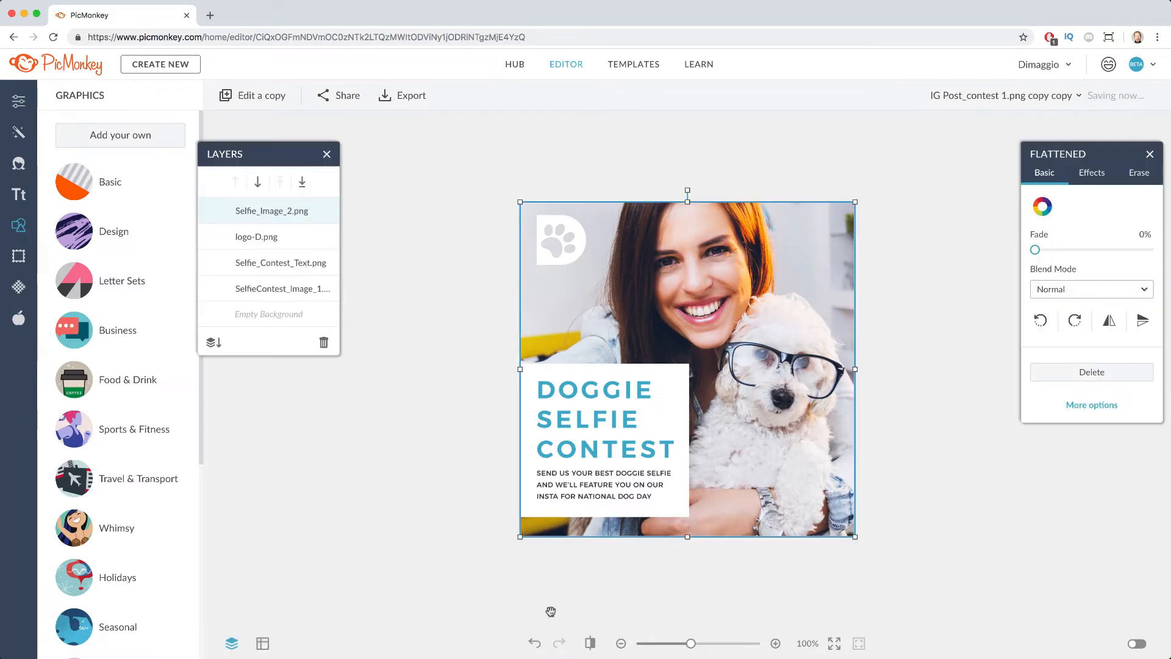
Move the new photo two layers down, beneath the paw logo and contest text, and return to the Hub
click(258, 182)
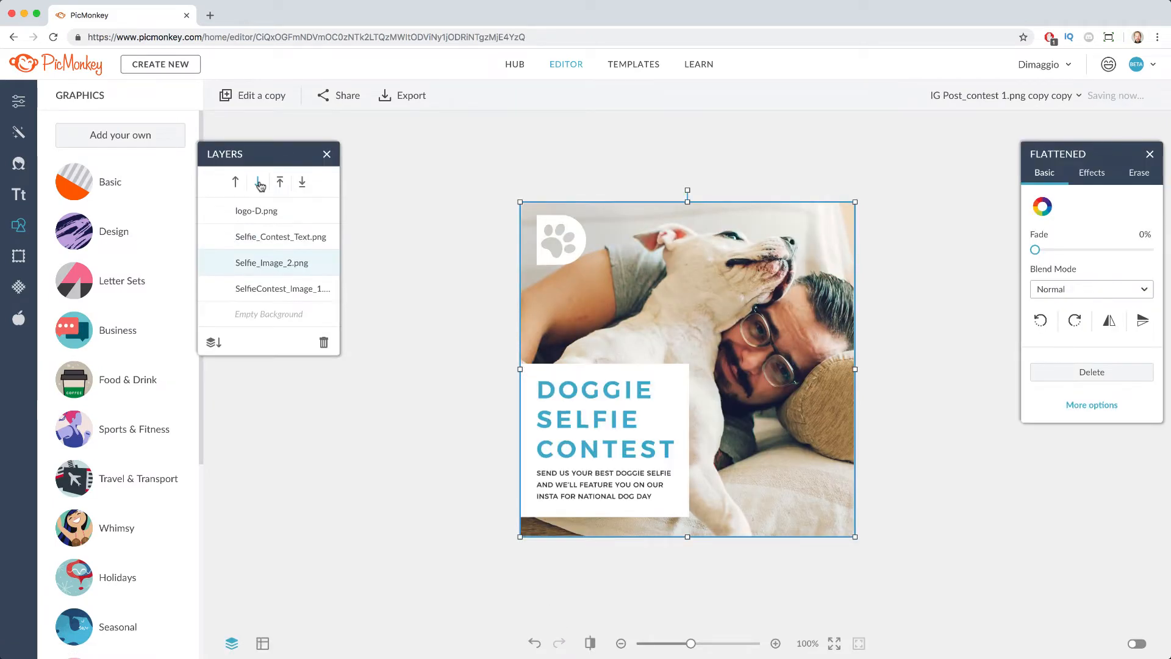
click(257, 182)
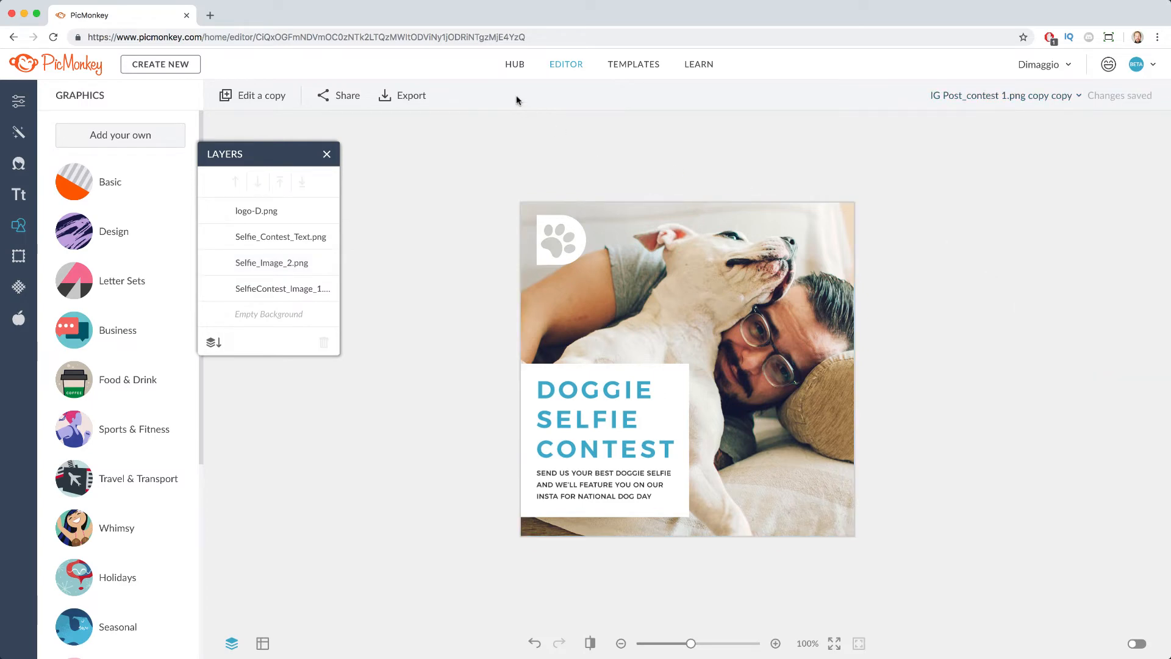
click(515, 64)
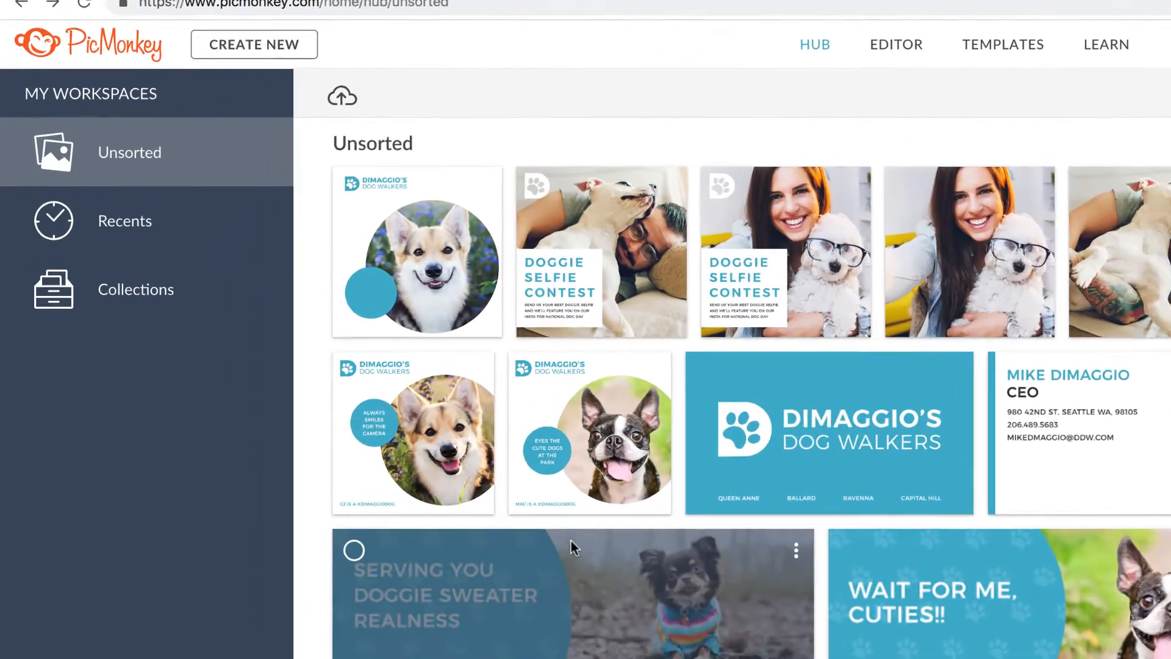
Create a new Hub collection named Photography from the Collections list
click(135, 289)
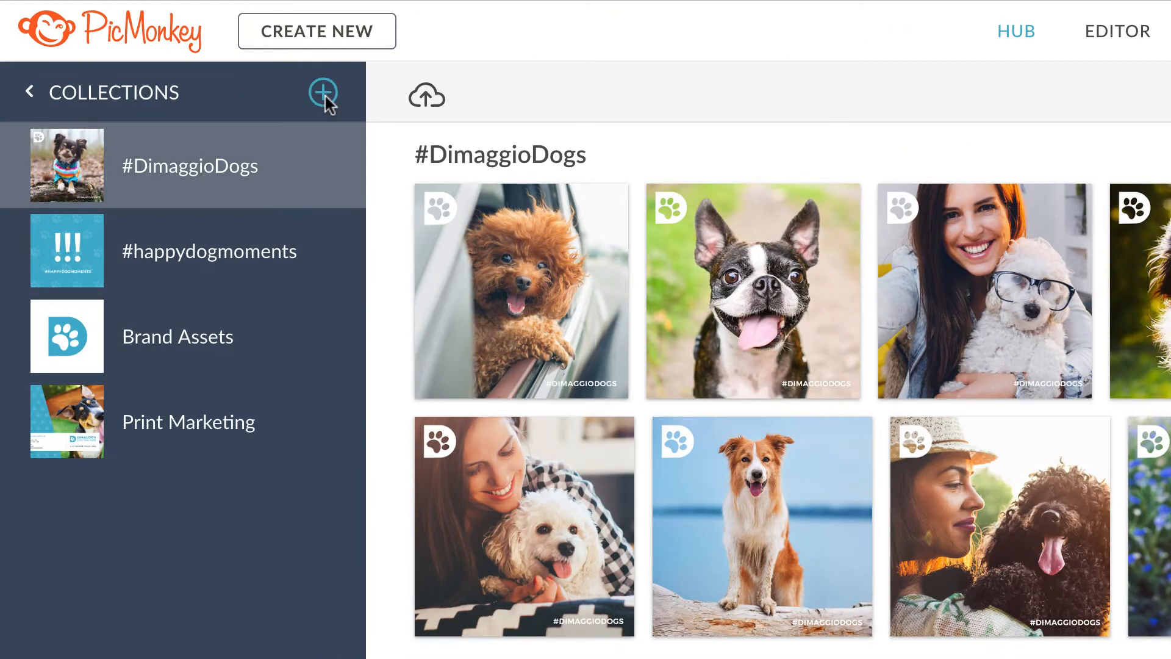
click(322, 93)
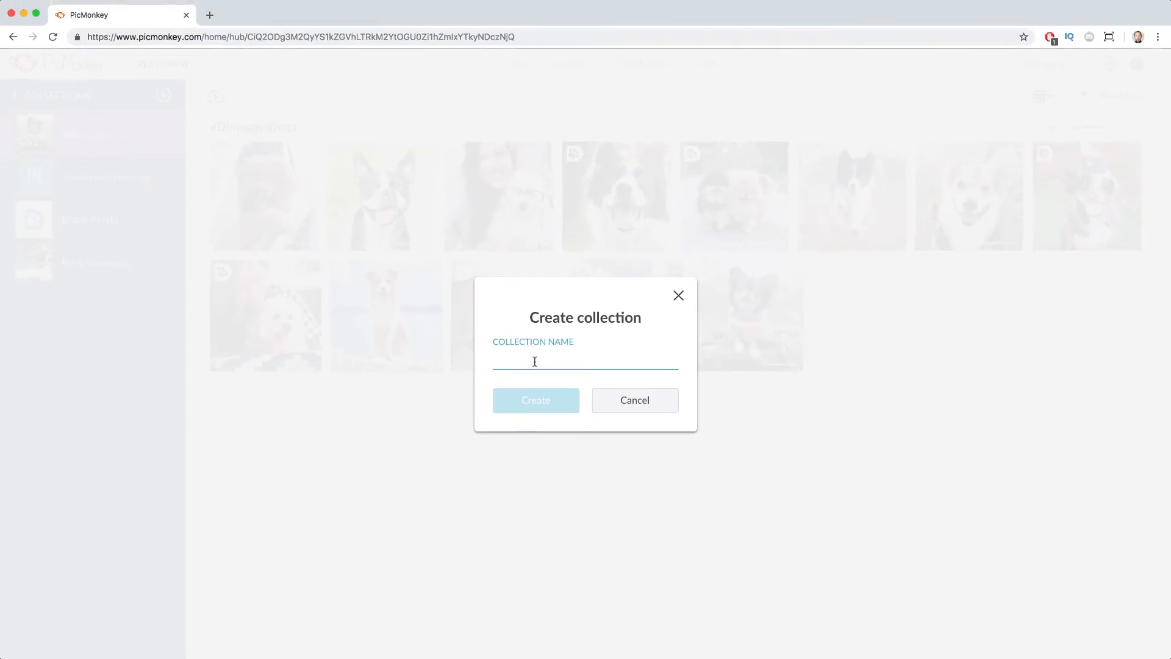
text(Photograp)
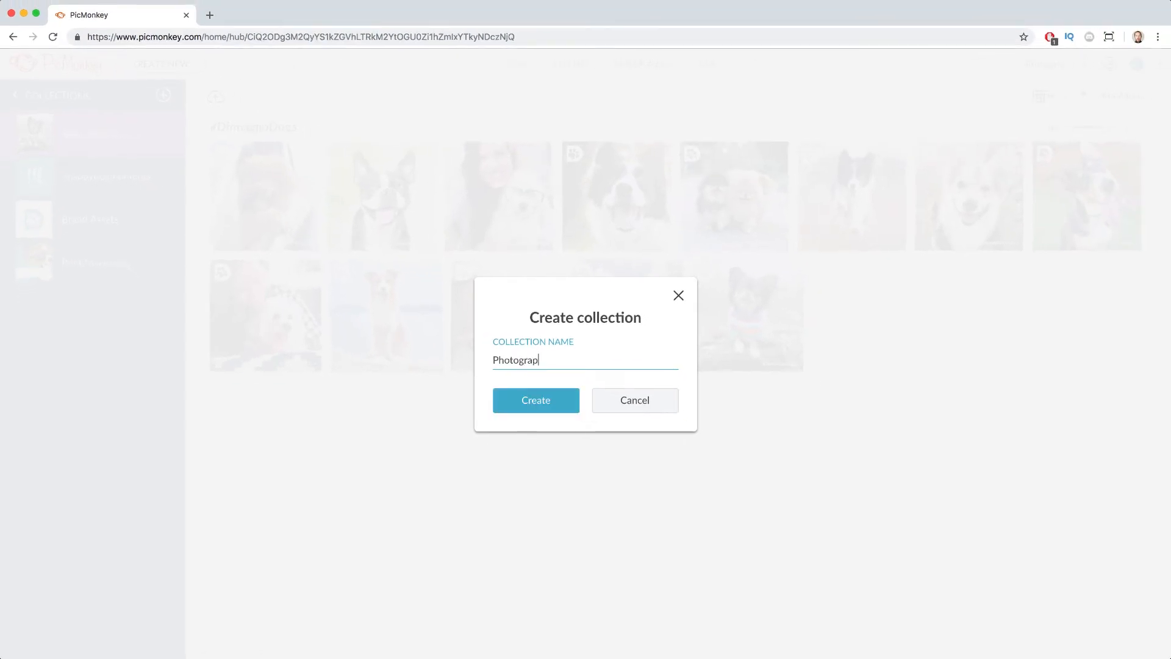
text(hy)
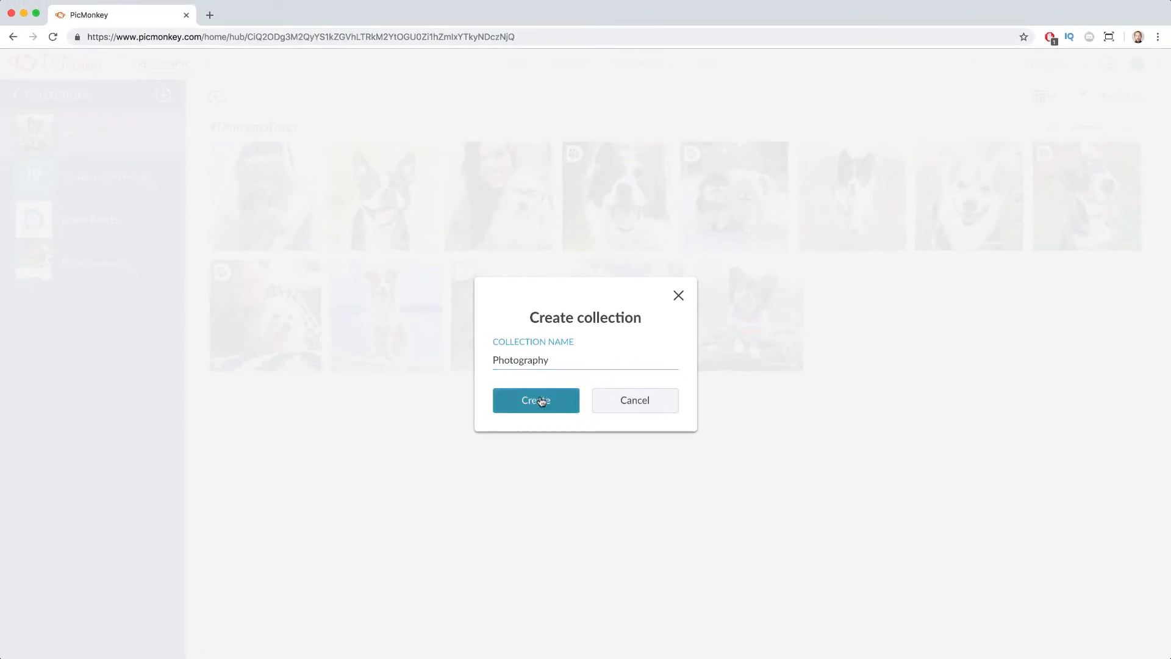
click(535, 400)
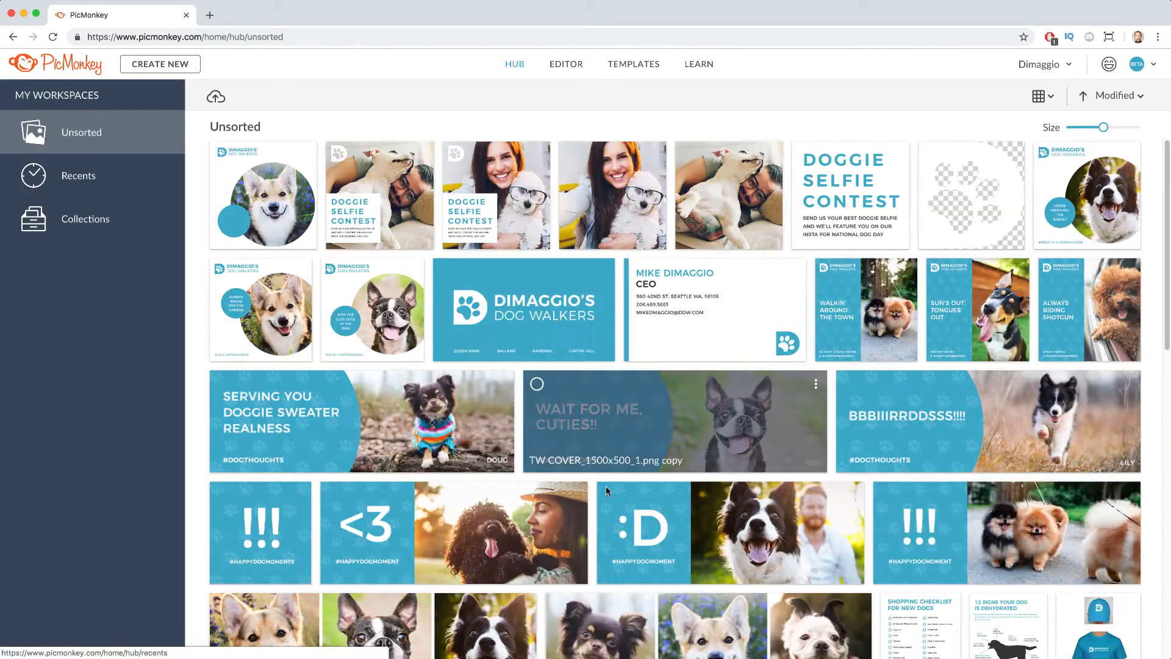
Move the selected dog photos into the Photography collection and view it there
scroll(down, 3)
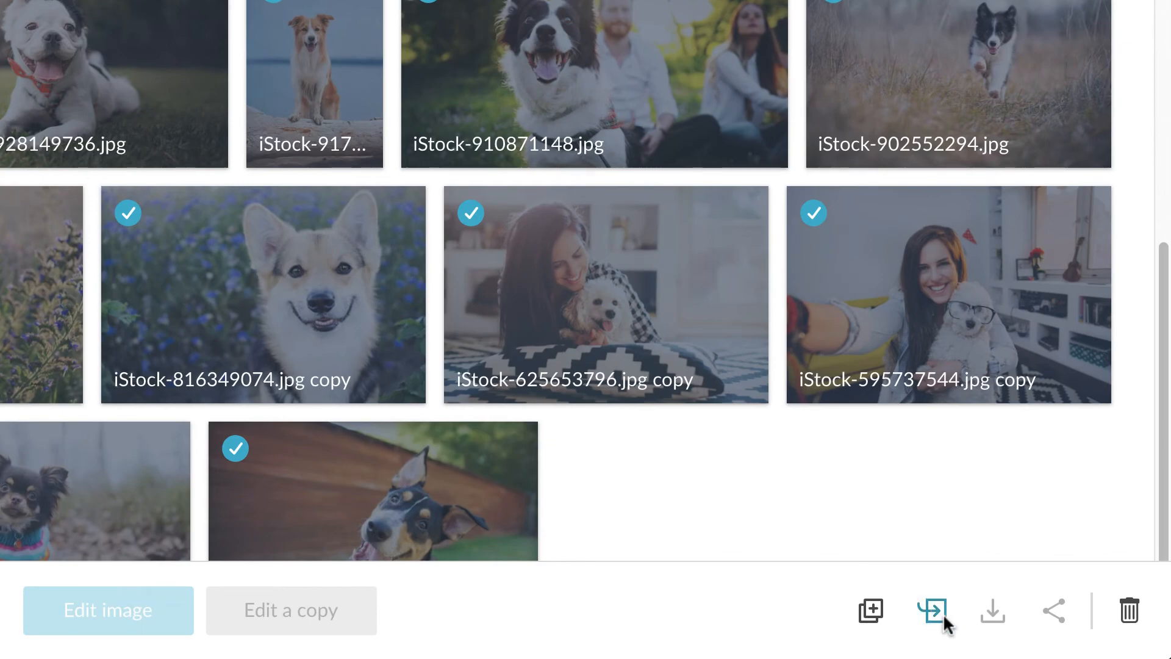
click(931, 610)
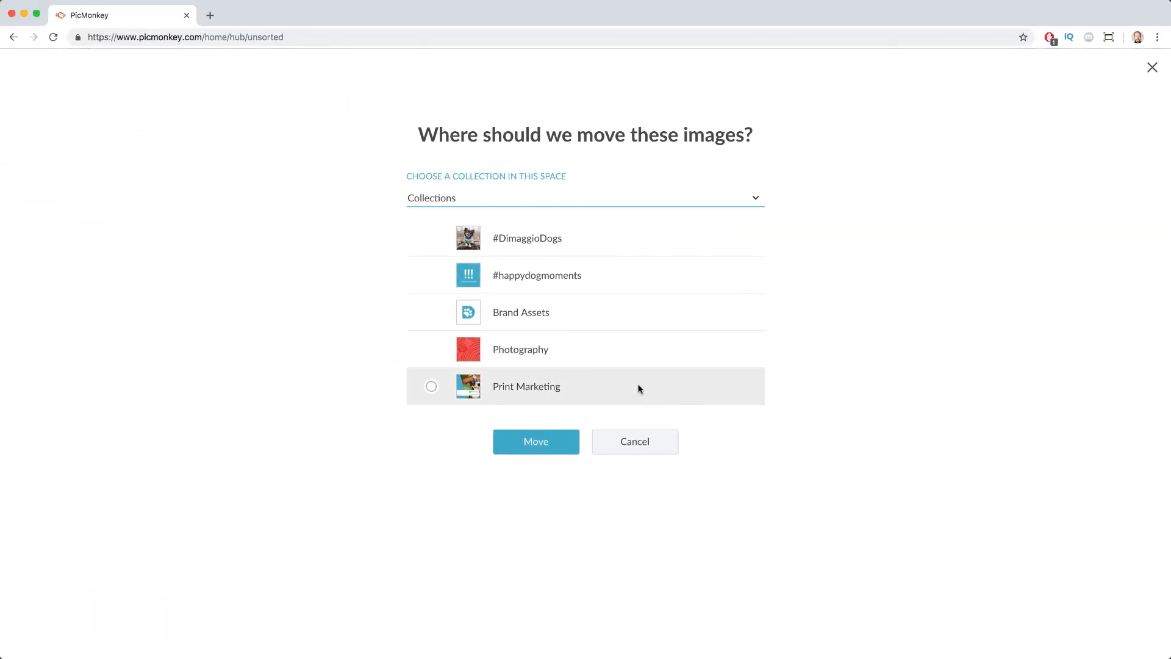
click(521, 348)
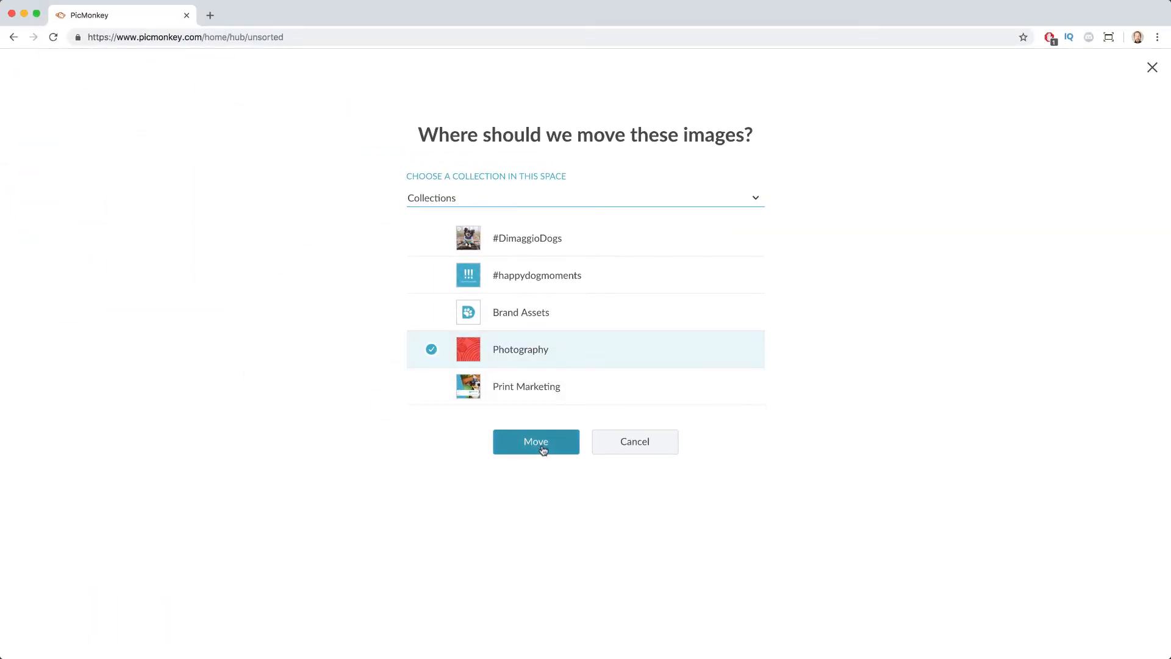
click(535, 442)
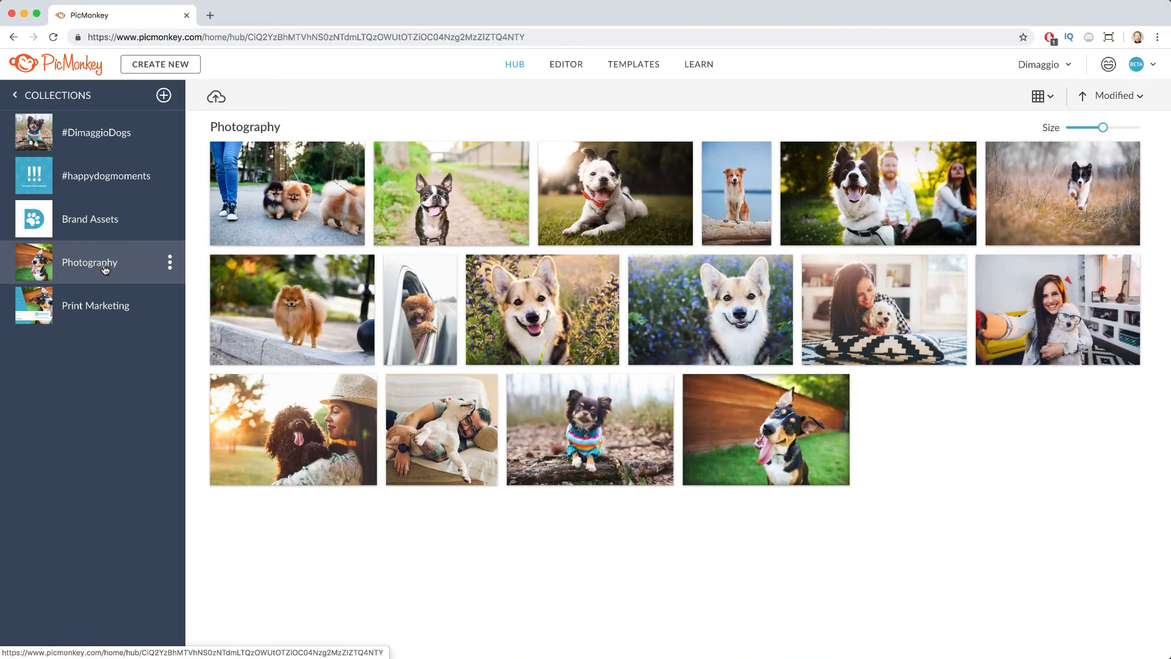
click(842, 175)
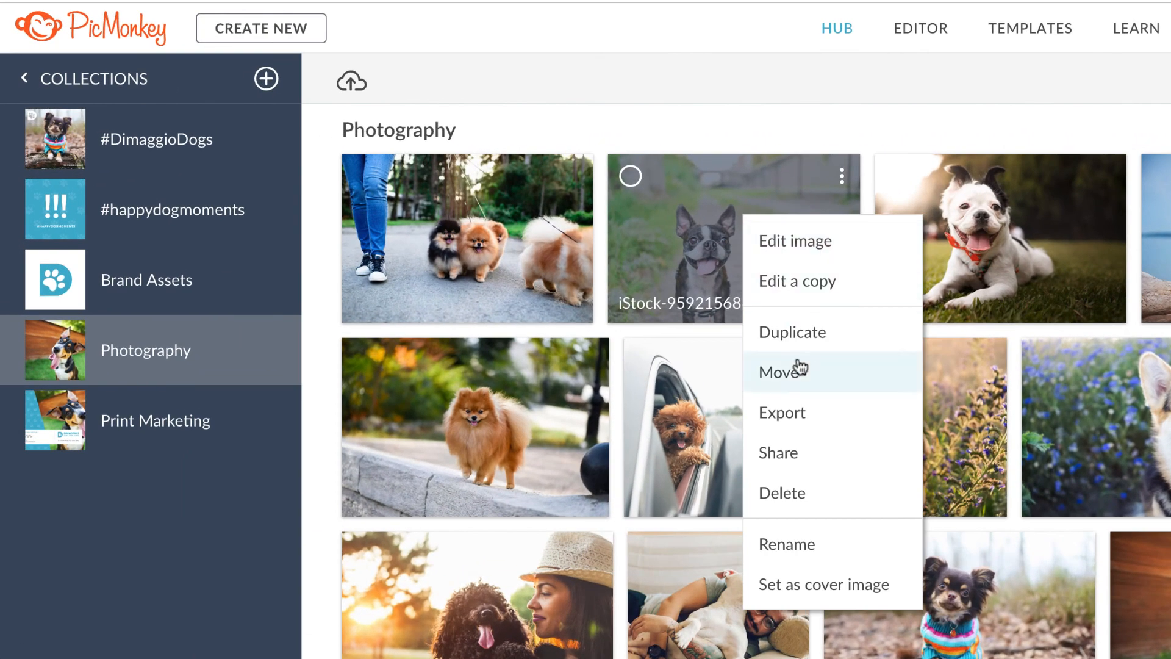